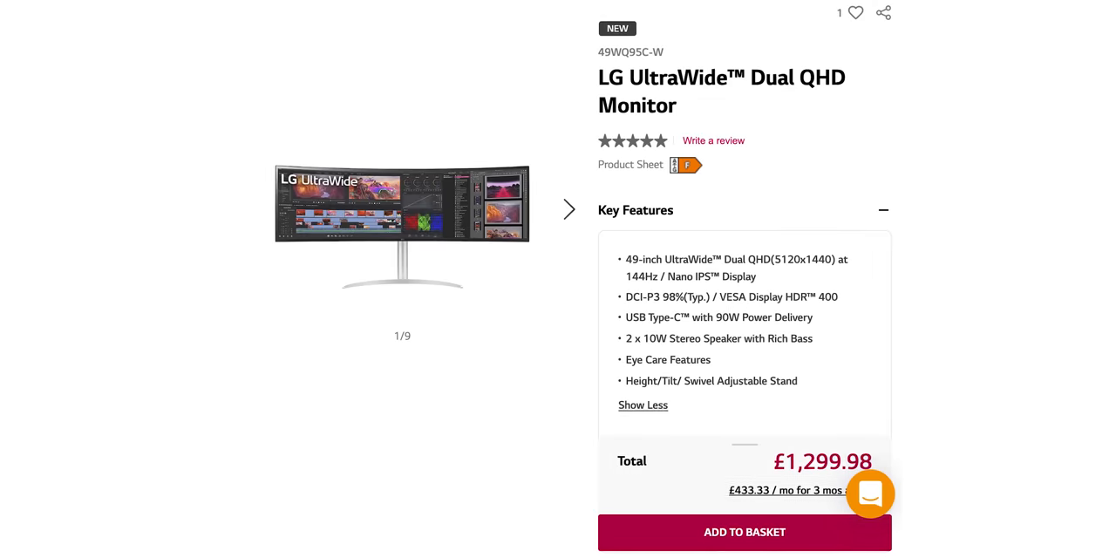
pyautogui.scroll(-3)
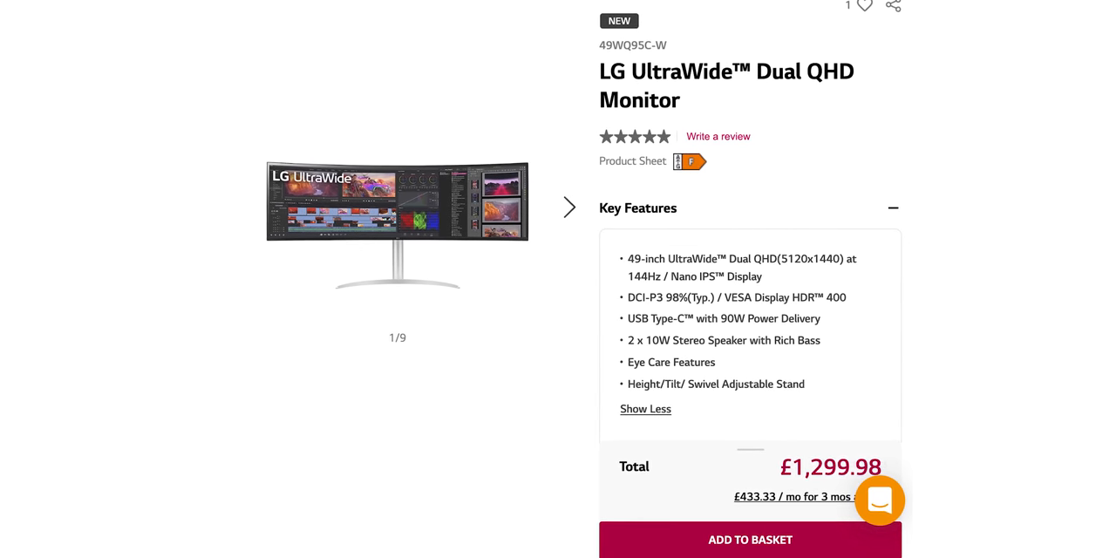